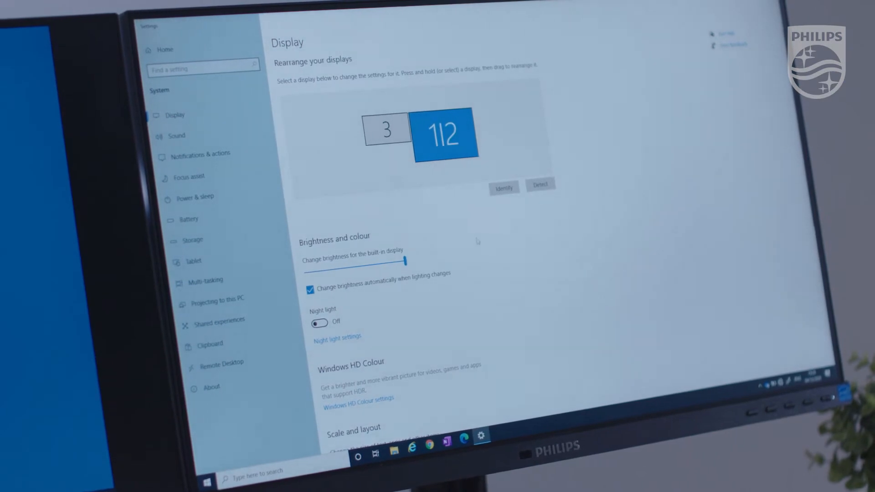
Set Multiple displays to 'Extend desktop on 1 and 2'
scroll(down, 3)
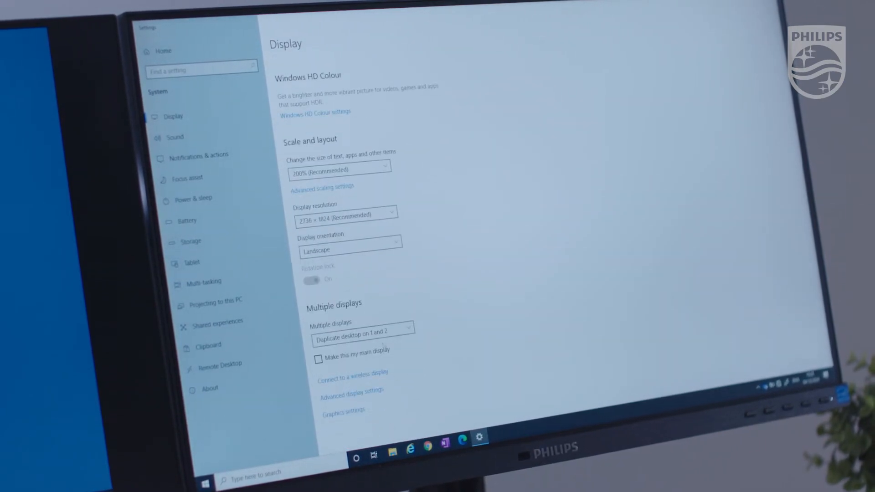
click(362, 330)
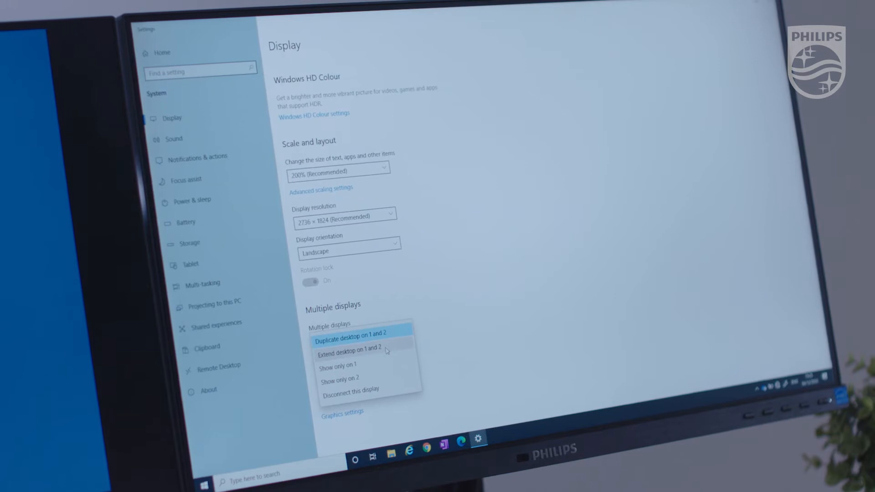
click(349, 353)
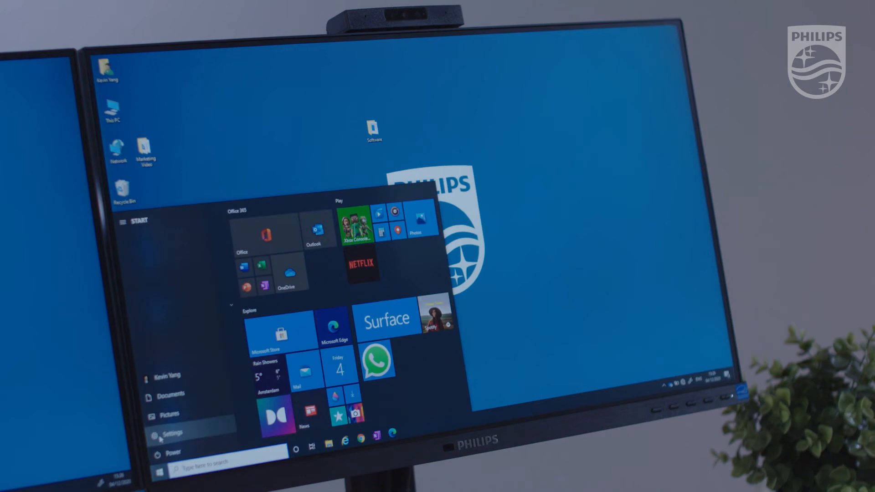
Reach the Accounts Sign-in options page listing Windows Hello Face
click(172, 434)
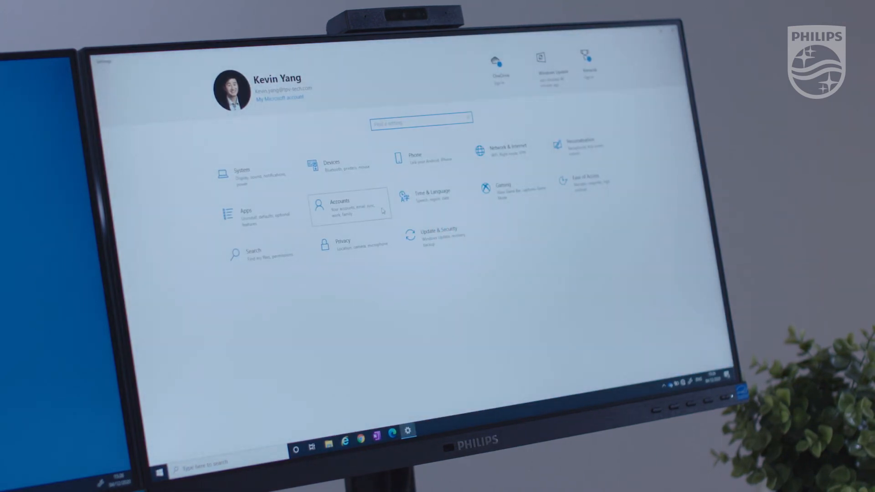
click(338, 207)
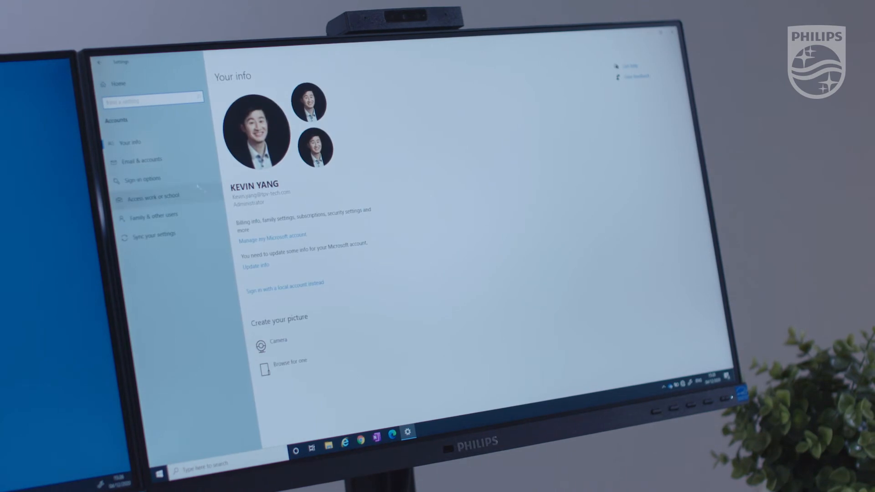
click(143, 179)
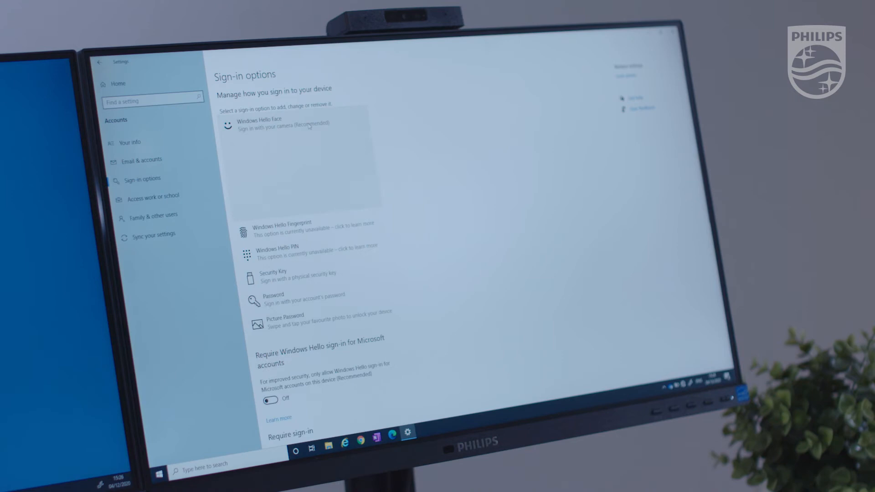
Expand Windows Hello Face and start 'Improve recognition' to launch the setup dialog
click(279, 123)
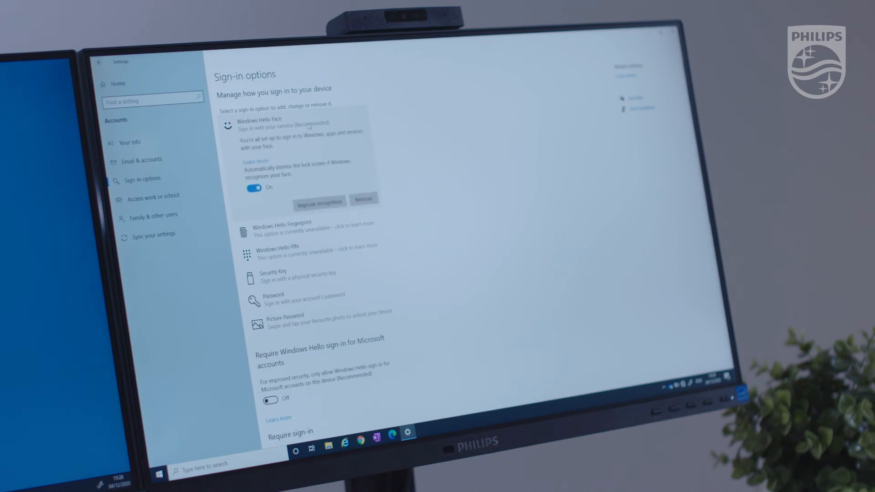
click(320, 201)
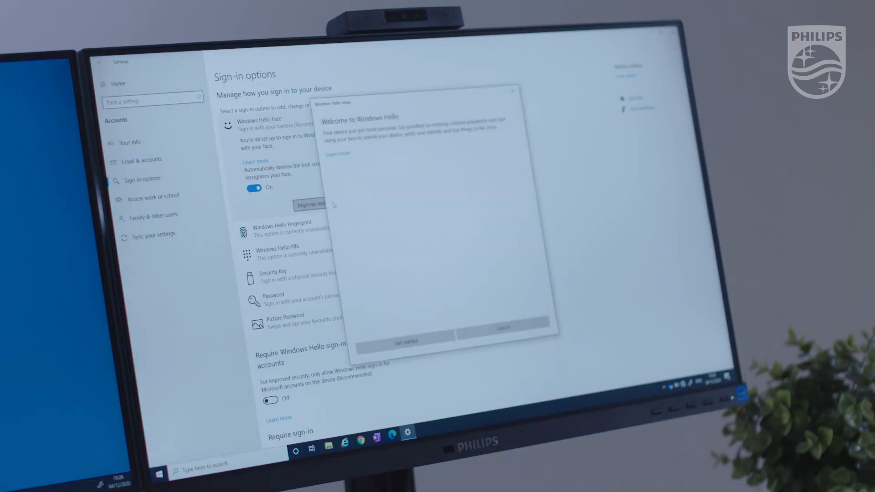